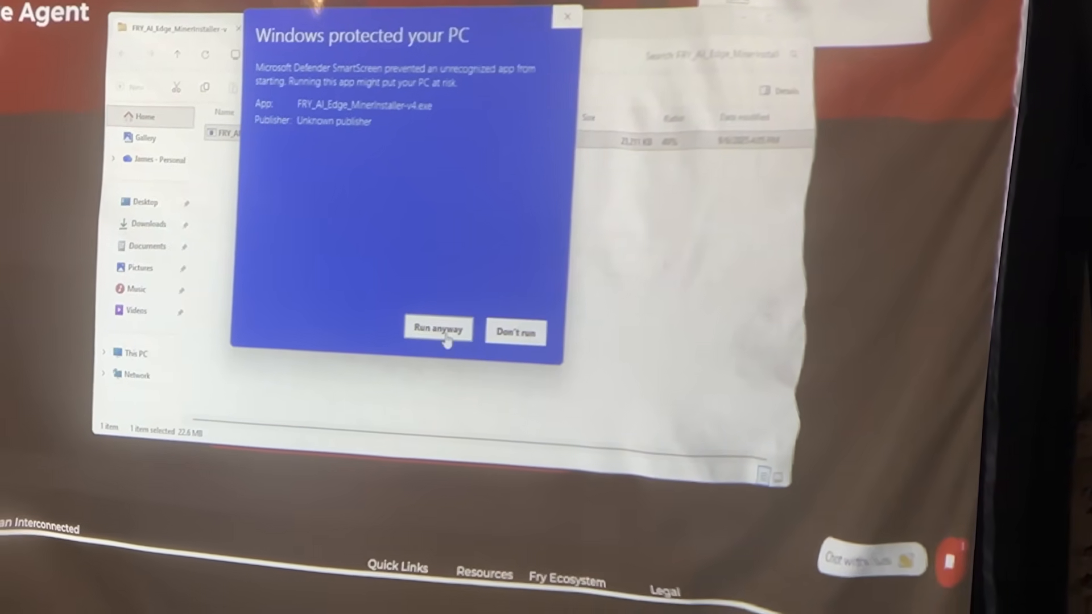
Run the unrecognized installer with admin rights and install FRY AI Edge Miner 4.0.0 at the default path.
left_click(436, 332)
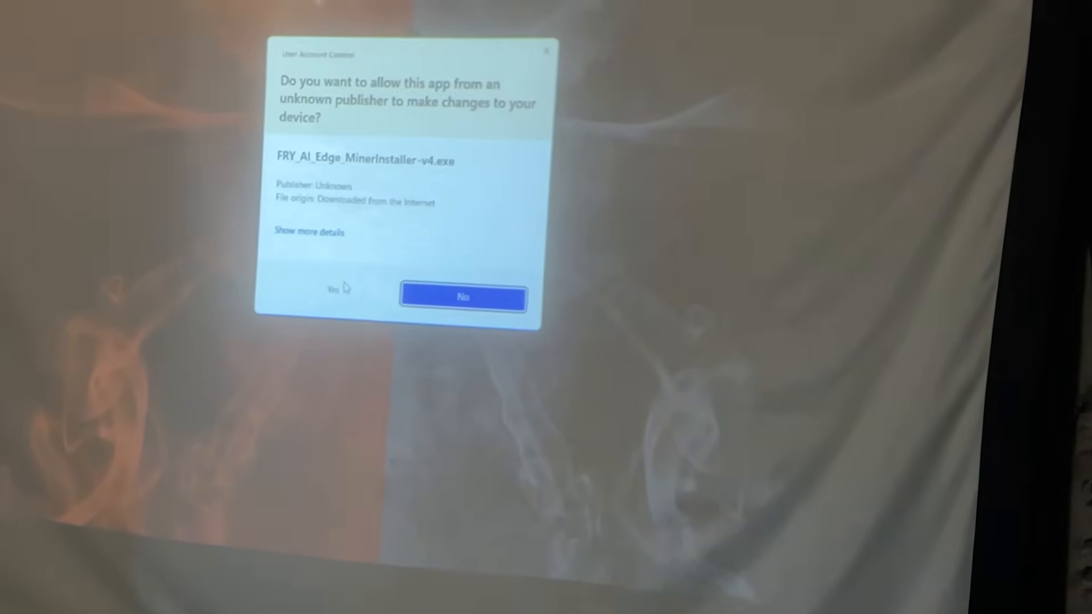
left_click(331, 290)
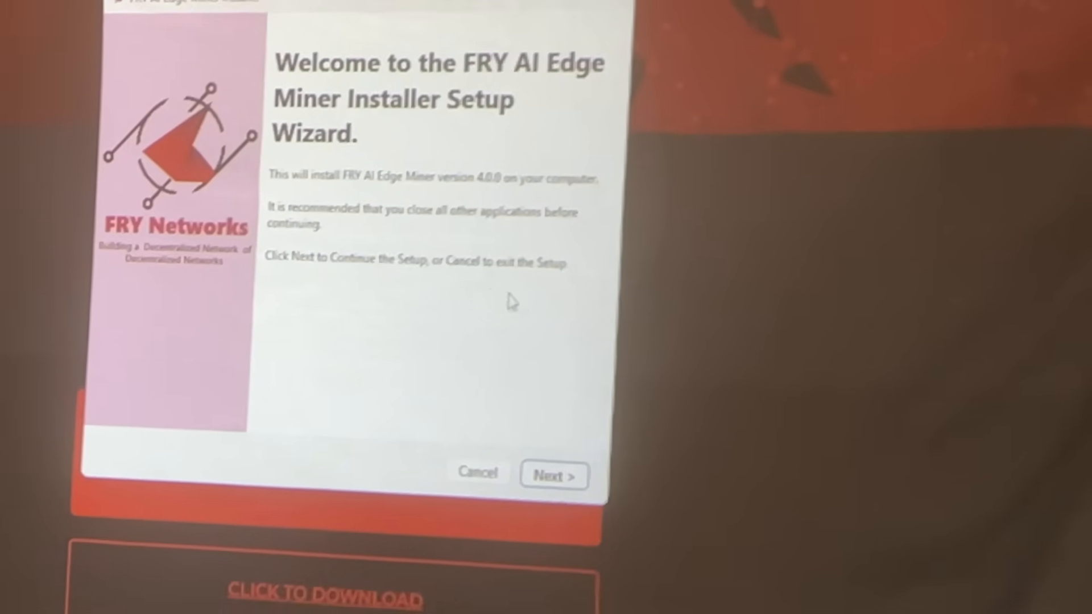
left_click(554, 476)
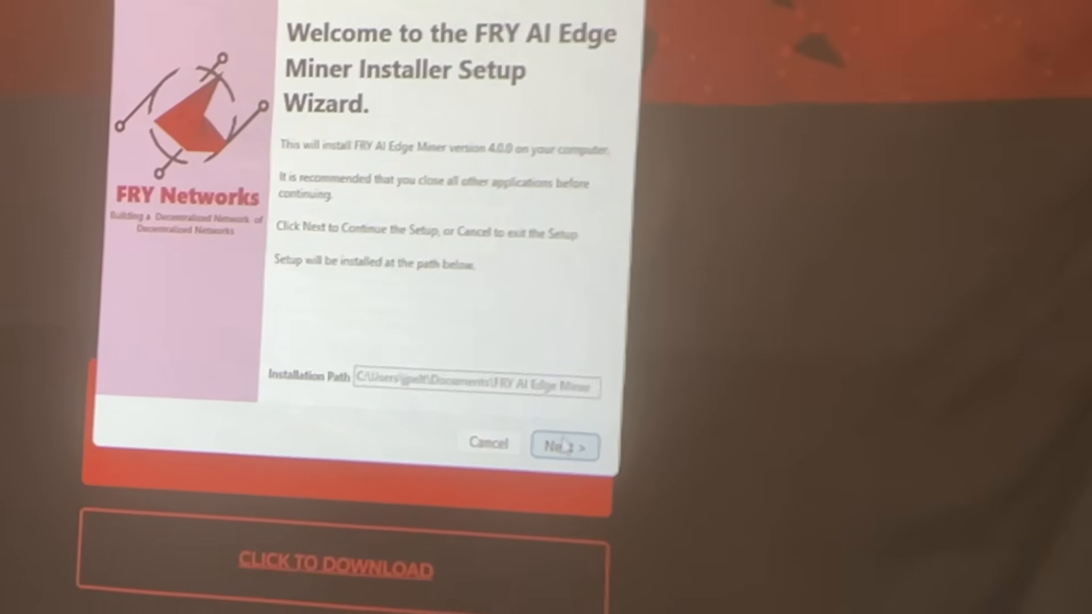
left_click(564, 446)
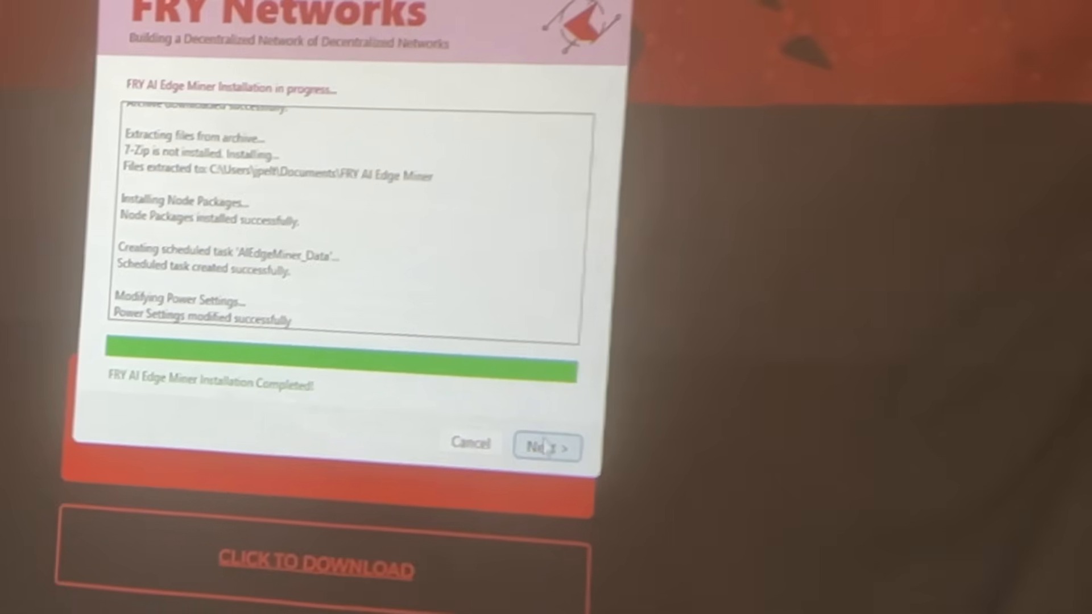
left_click(547, 446)
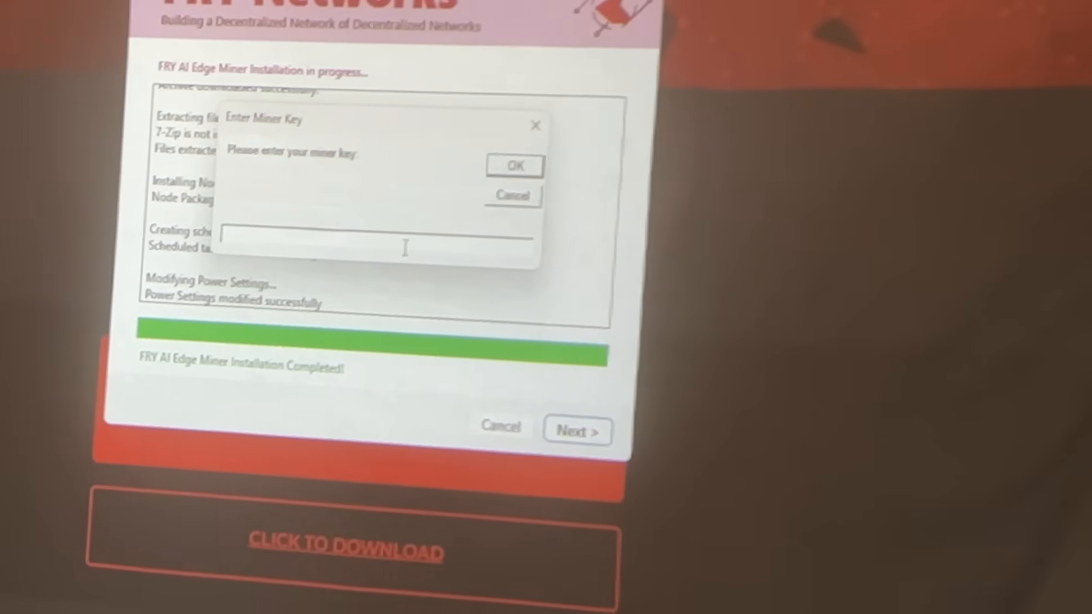
Provide the miner key for this device and finish the setup wizard.
left_click(513, 166)
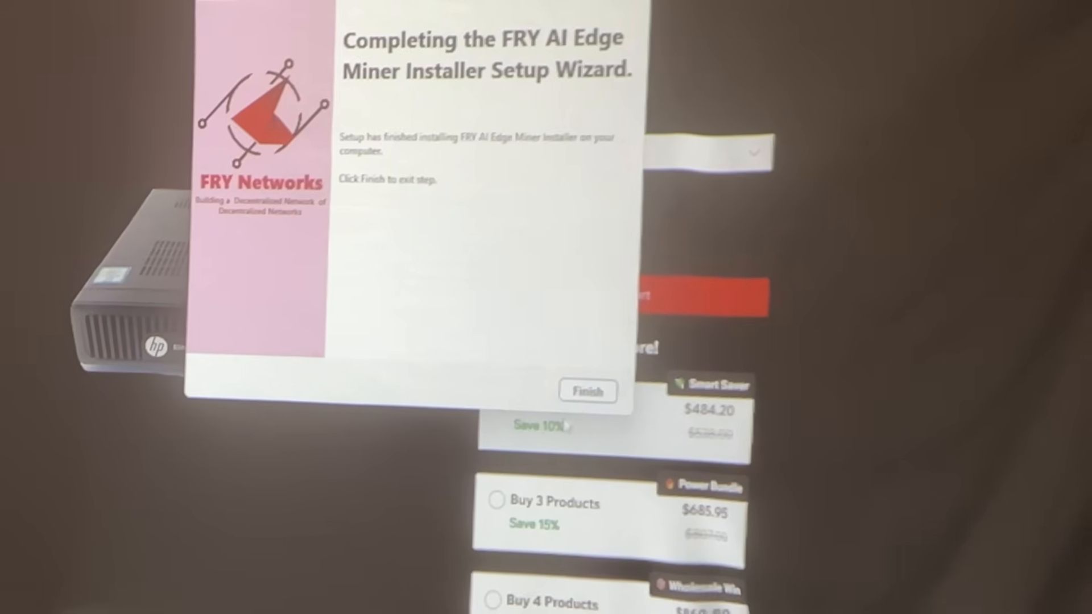
left_click(586, 391)
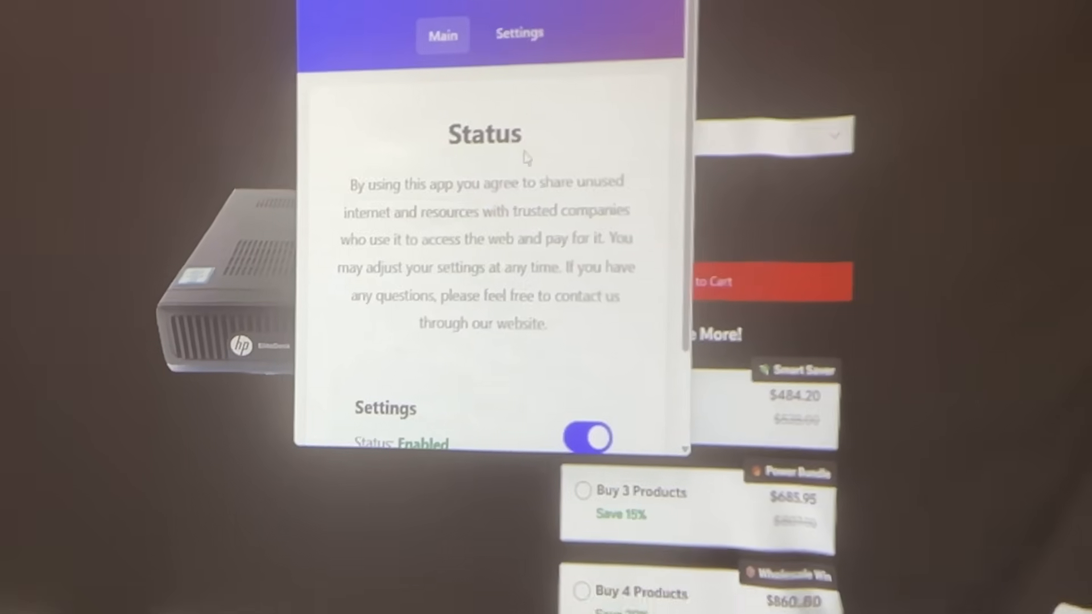
Bring up the FRY AI Edge Miner main page with the Status toggle enabled.
left_click(519, 32)
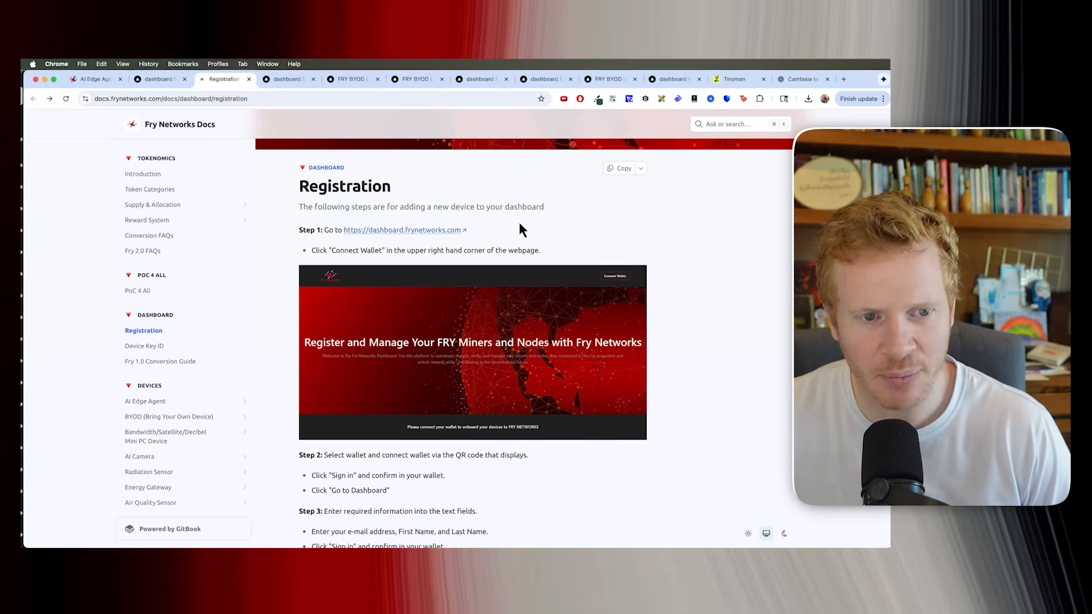
scroll("down", 3)
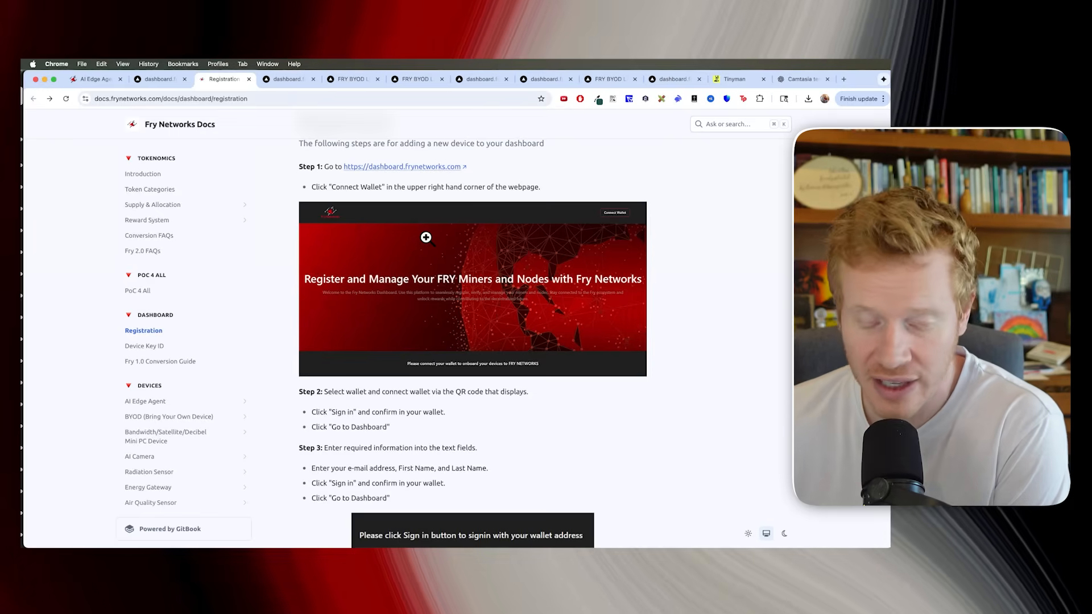
scroll("down", 3)
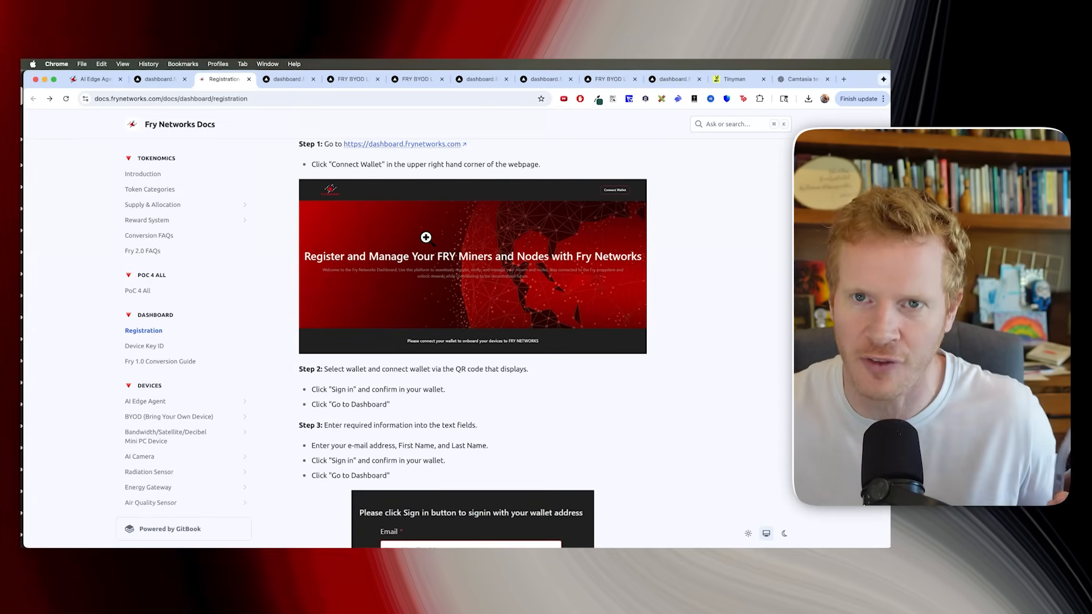
scroll("down", 3)
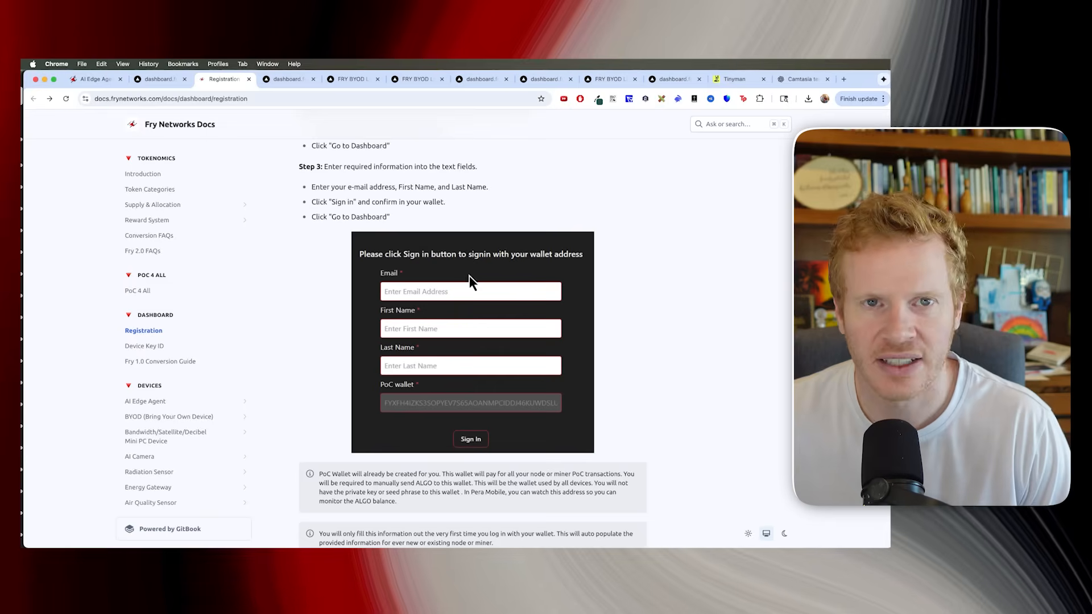
scroll("down", 3)
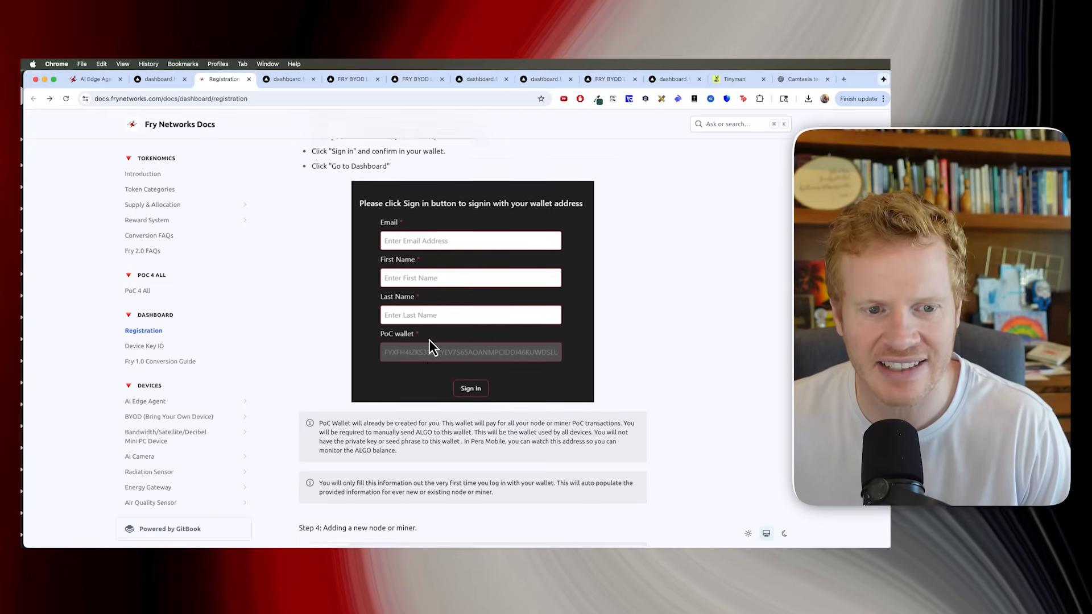
scroll("down", 3)
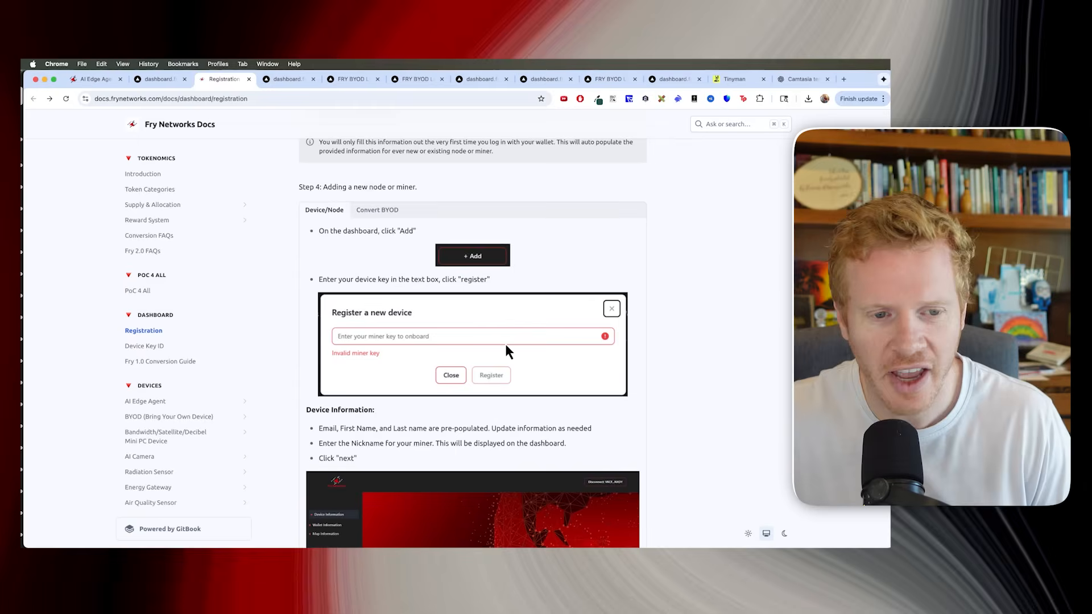
scroll("down", 3)
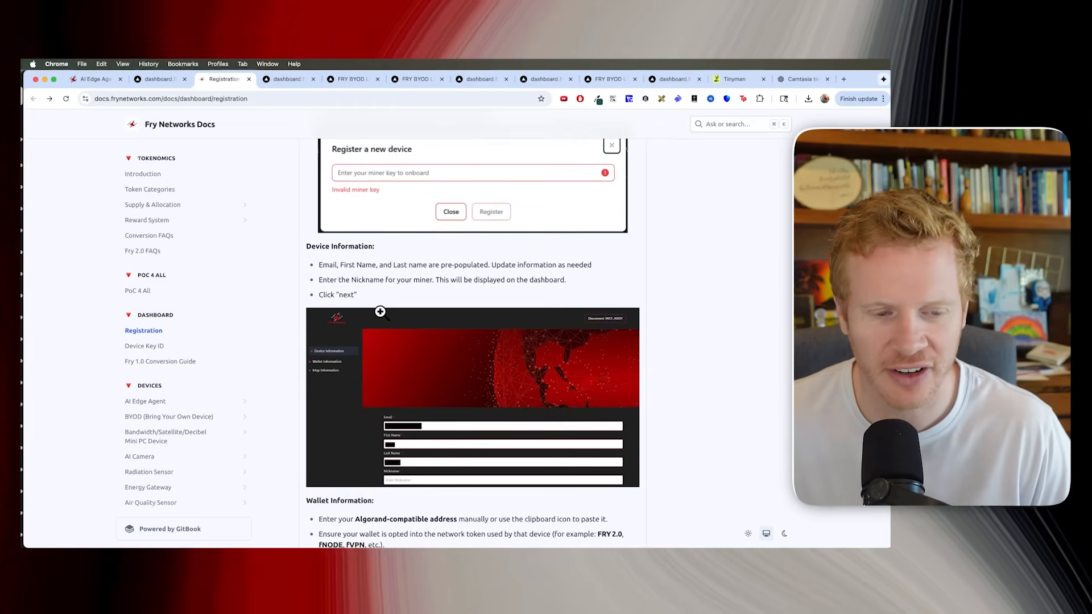
left_click(285, 78)
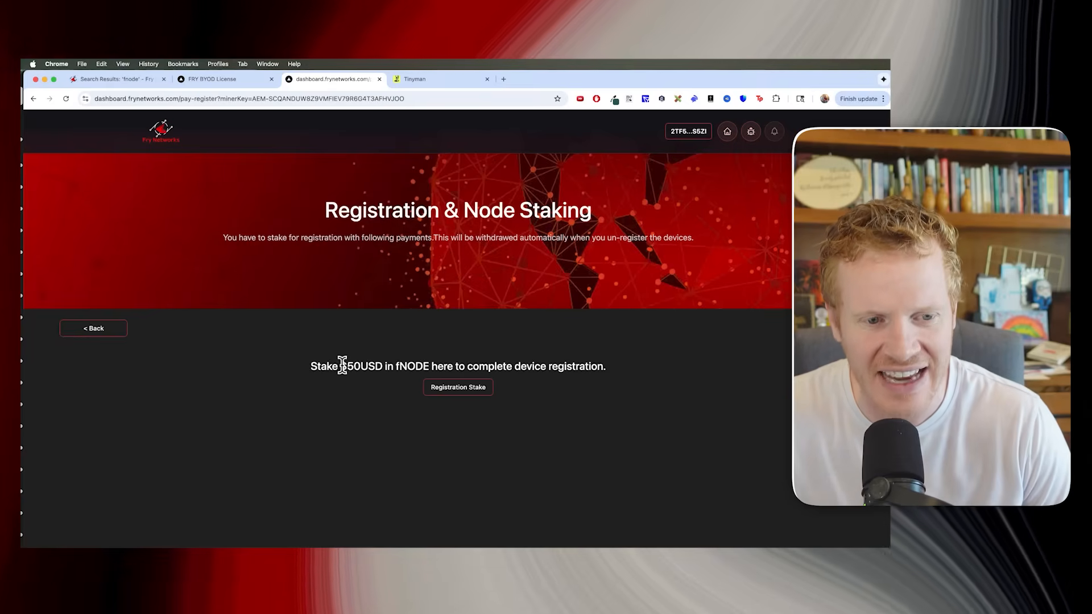
Note the $50 fNODE stake requirement and set Tinyman to buy Fry Node (fNODE) with ALGO.
double_click(412, 366)
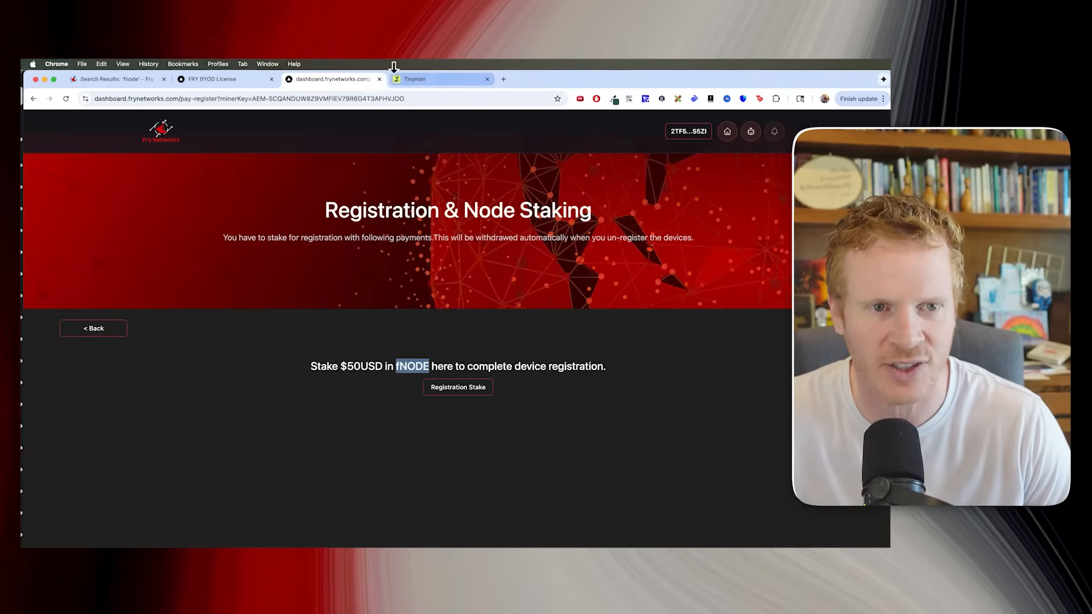
left_click(443, 79)
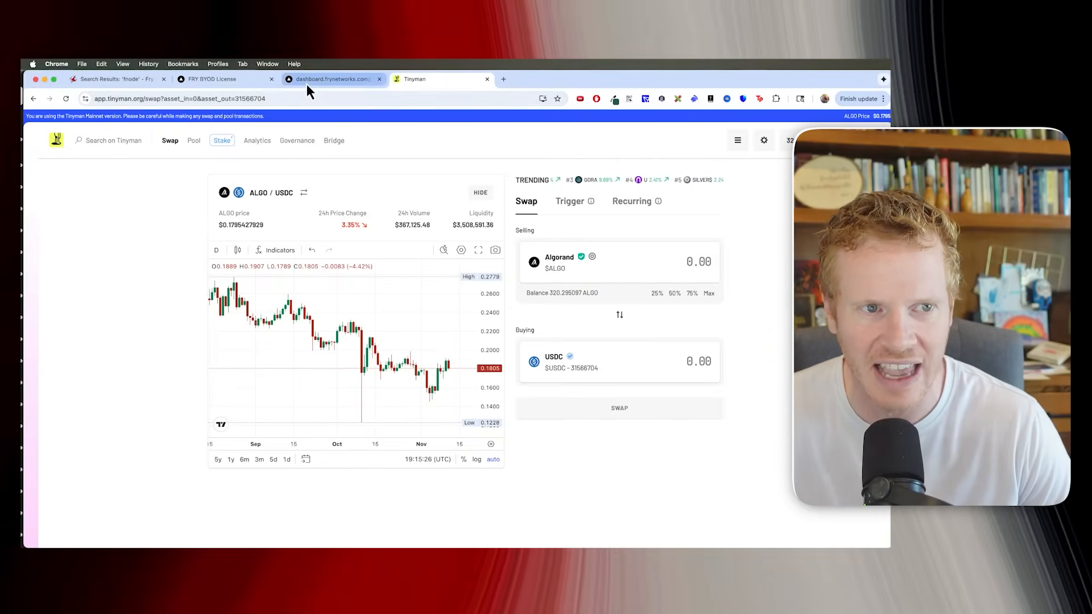
left_click(331, 78)
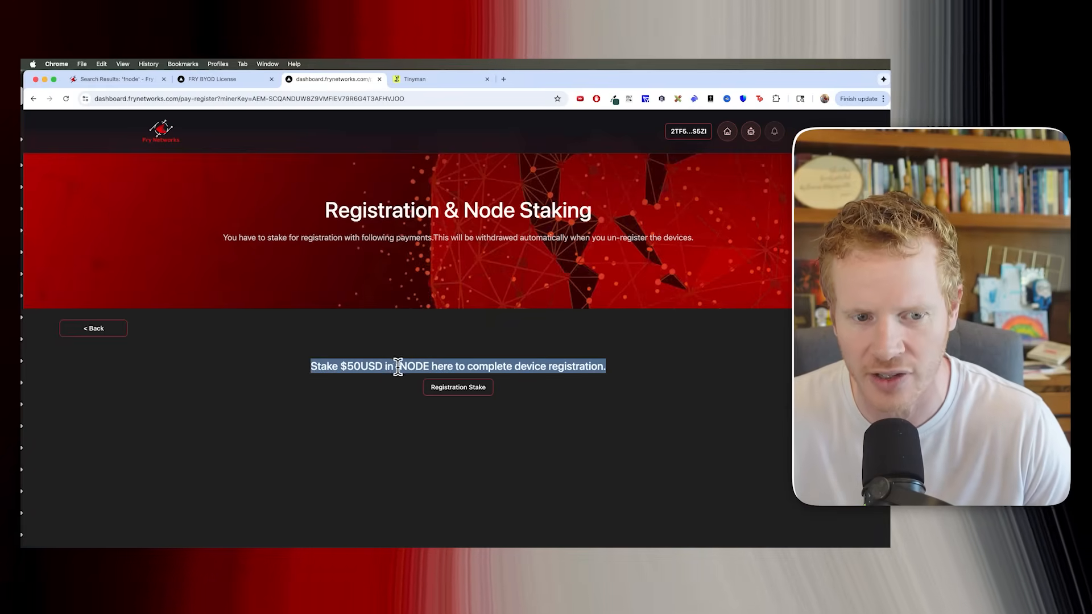
left_click(441, 78)
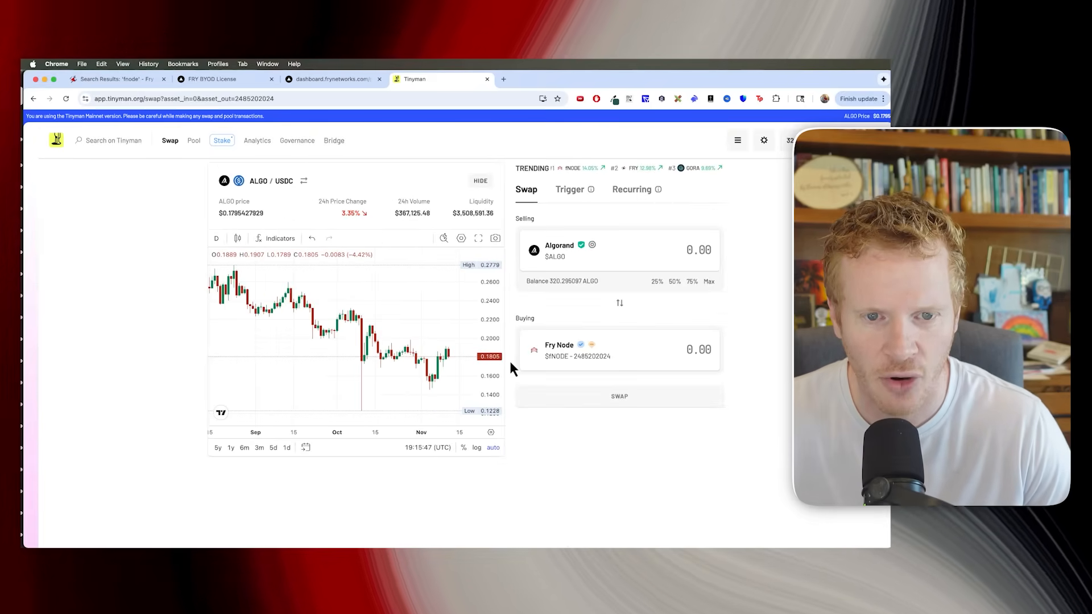
Swap about 284 ALGO for roughly 219,450 fNODE ($50) and return to the staking page.
left_click(331, 79)
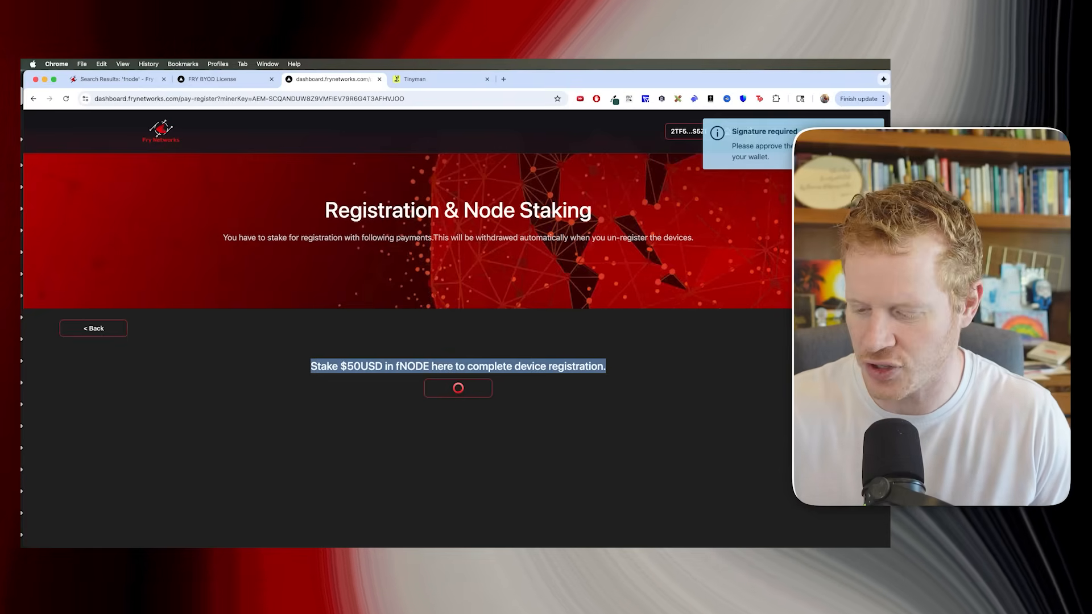
left_click(414, 79)
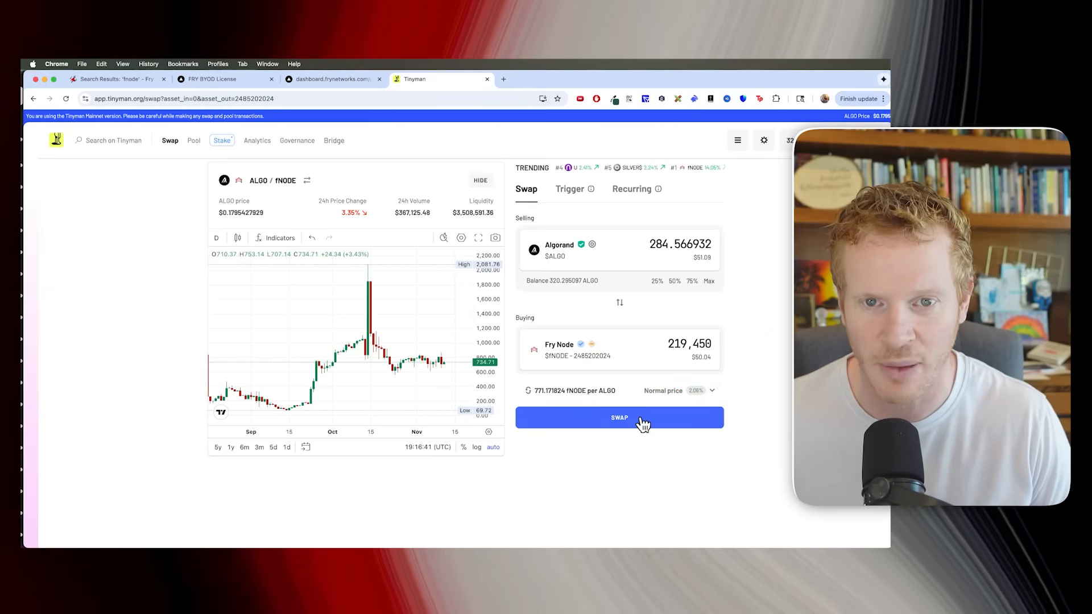
left_click(618, 417)
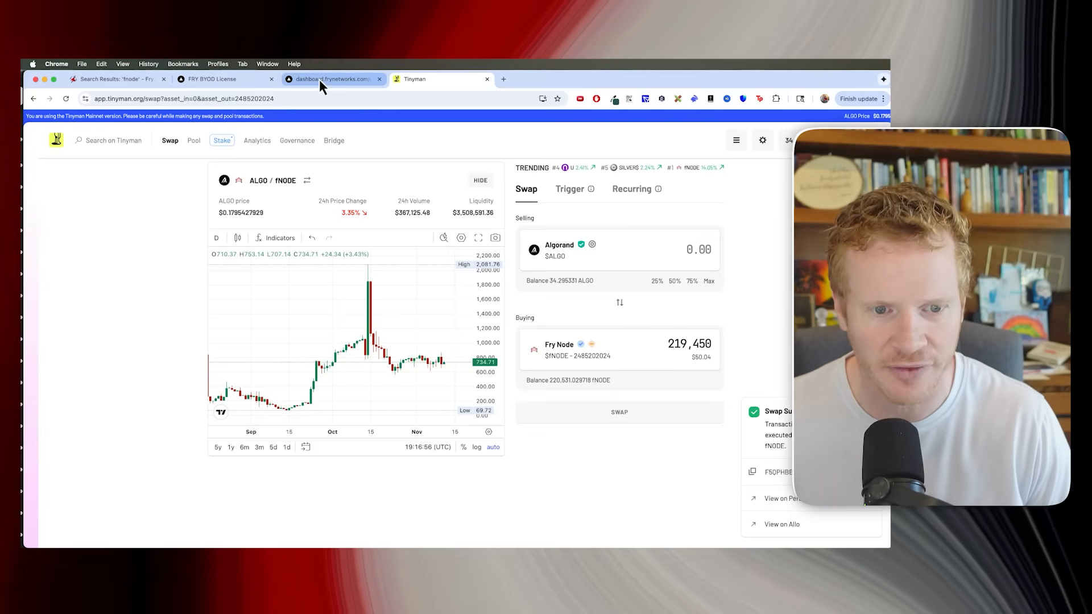
left_click(333, 79)
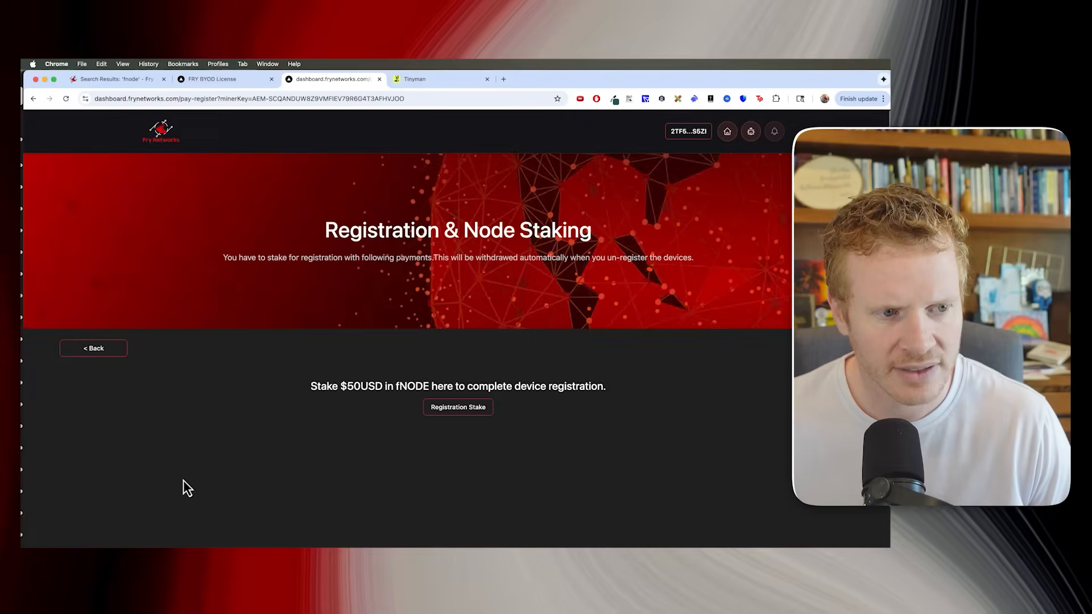
Pay the fNODE registration stake, finish registration, and attempt the 559 FRY verification stake.
left_click(457, 408)
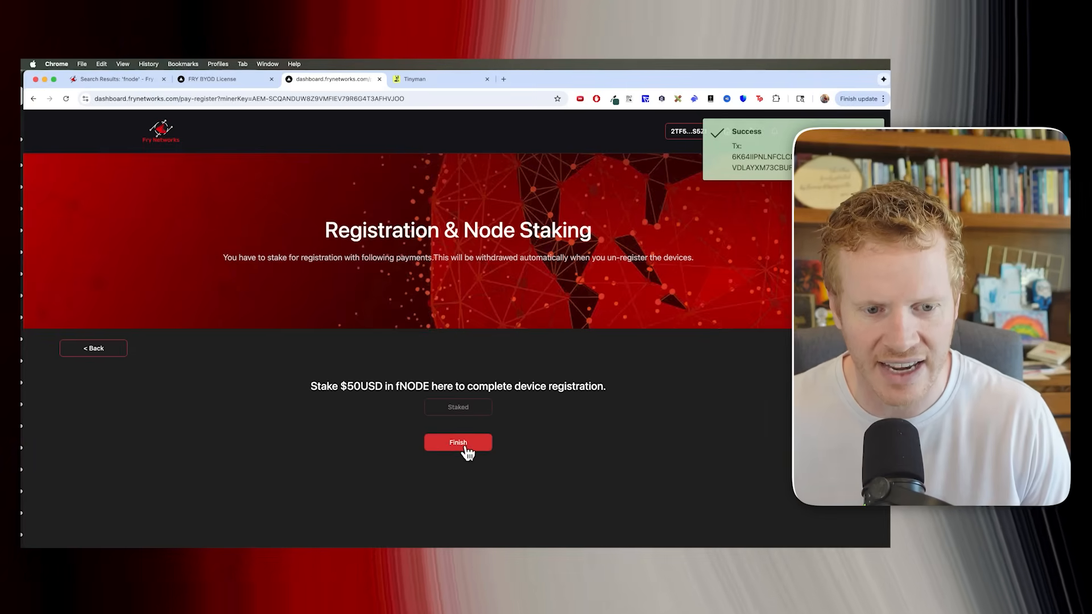
left_click(457, 443)
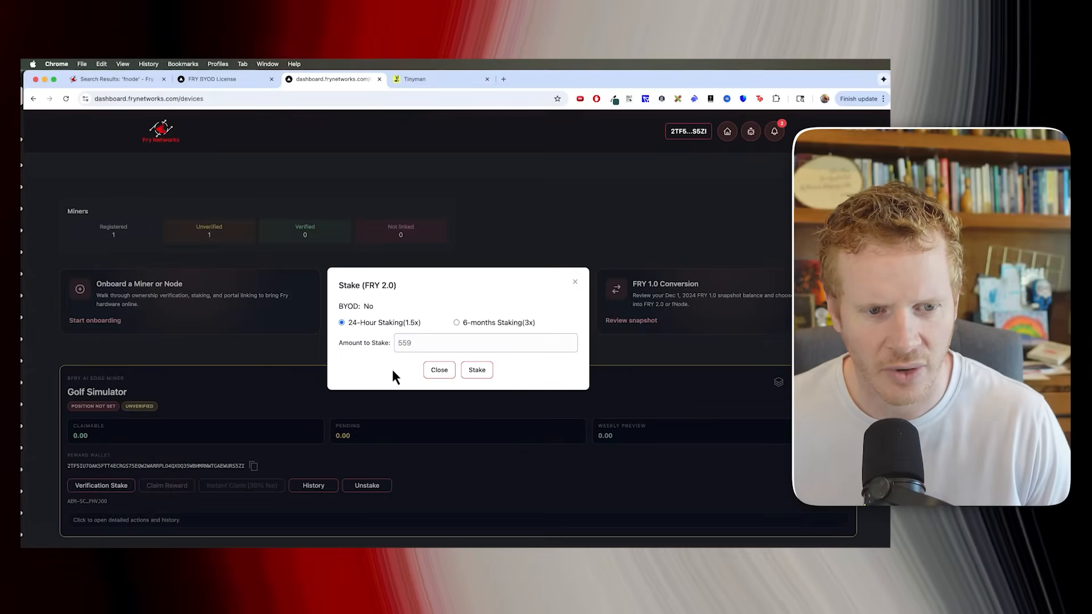
left_click(476, 369)
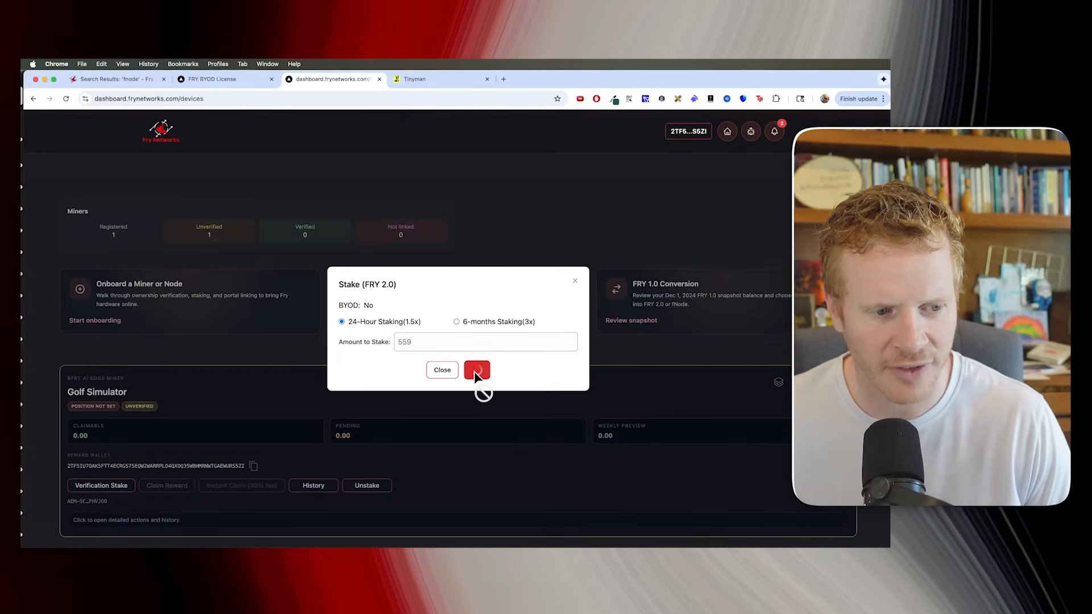
left_click(477, 370)
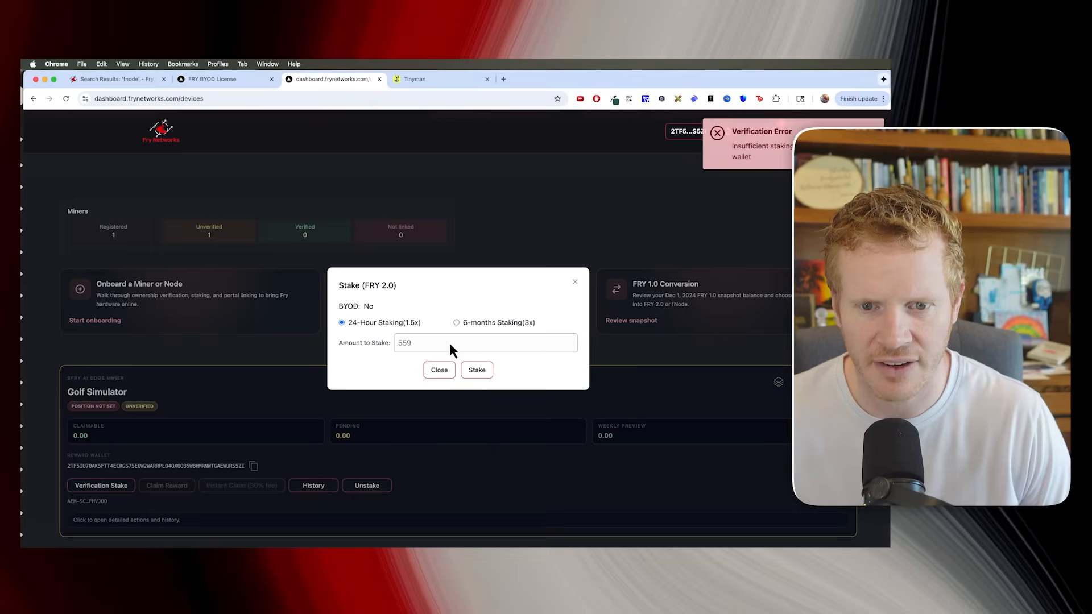
left_click(439, 370)
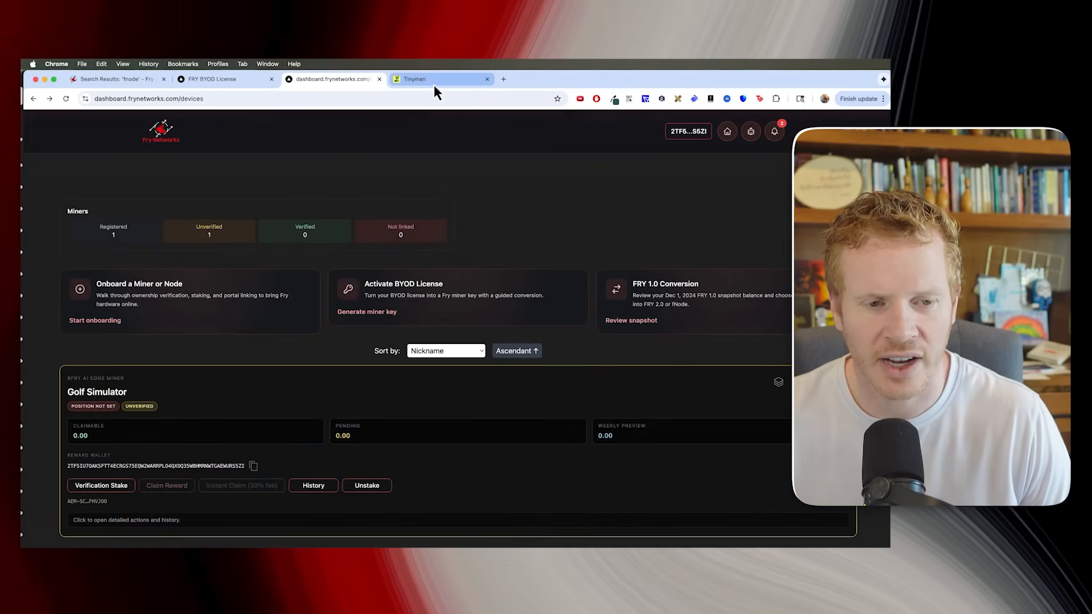
Swap ALGO for 559 FRY on Tinyman and stake it so the Golf Simulator miner is verified.
left_click(439, 79)
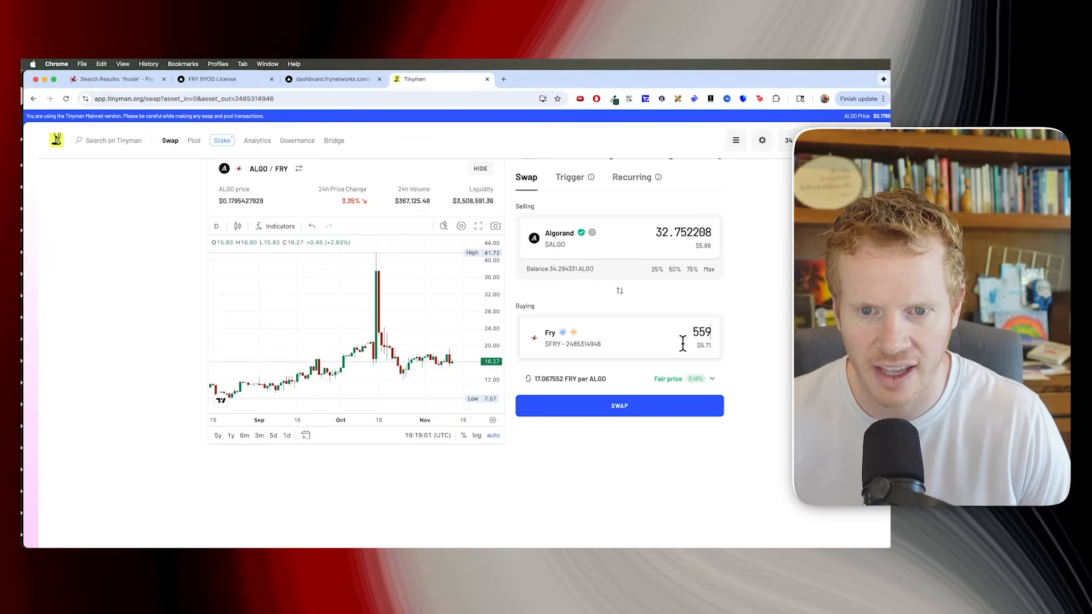
left_click(619, 406)
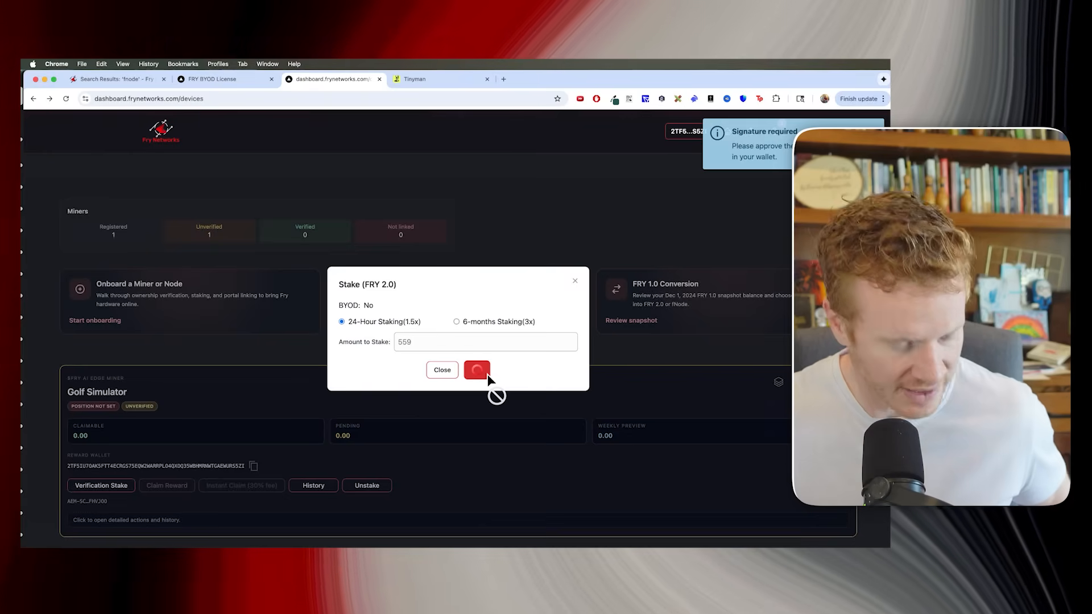
left_click(477, 369)
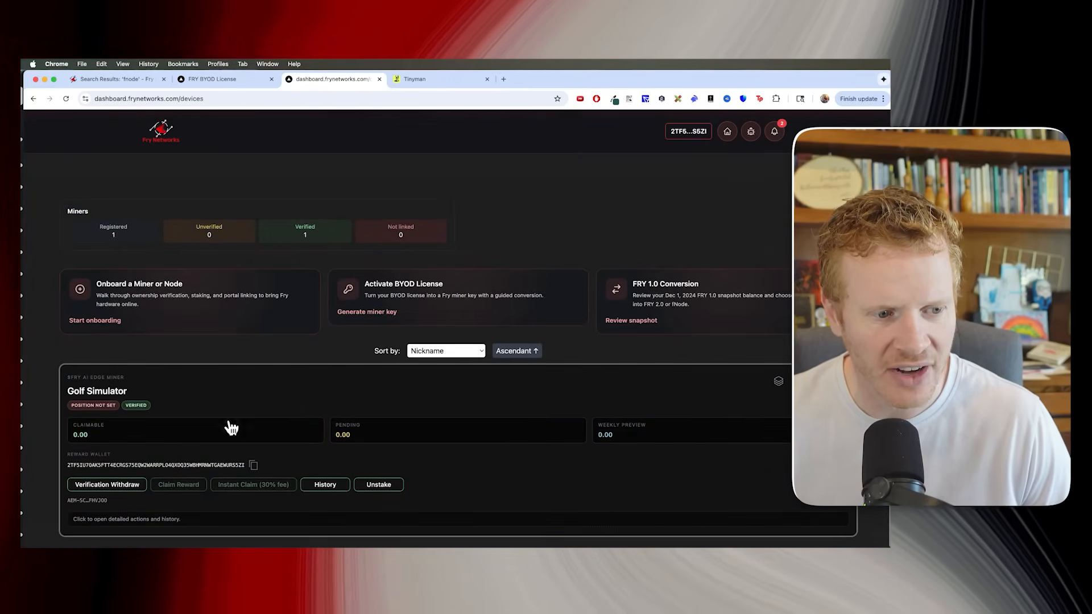
left_click(216, 78)
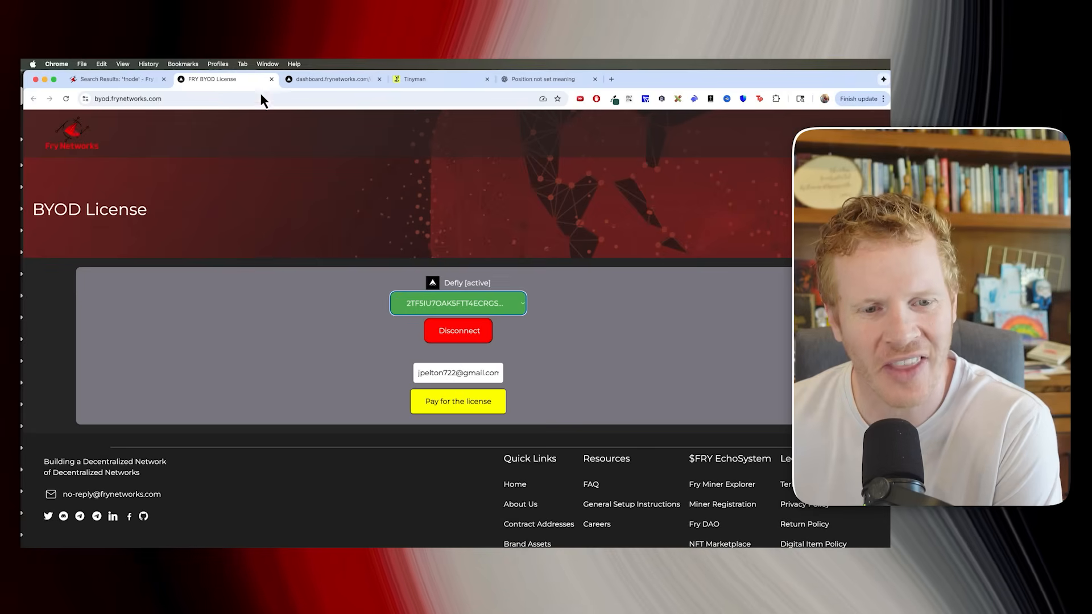
Reach the Fry AI Edge Agents page from Hardware Device Resources, showing the $269 agent.
left_click(115, 79)
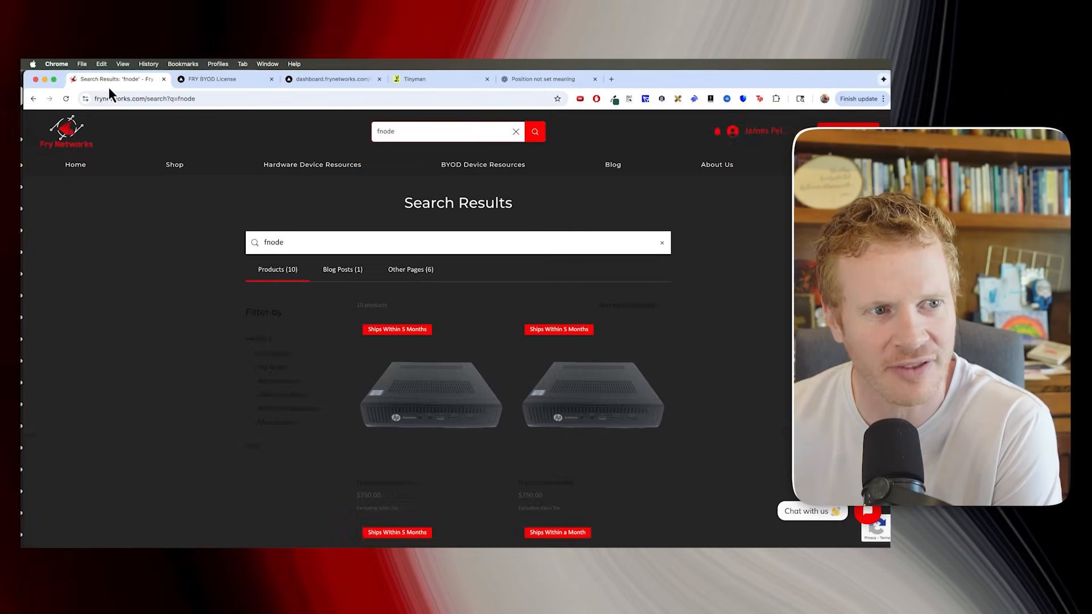
mouse_move(311, 163)
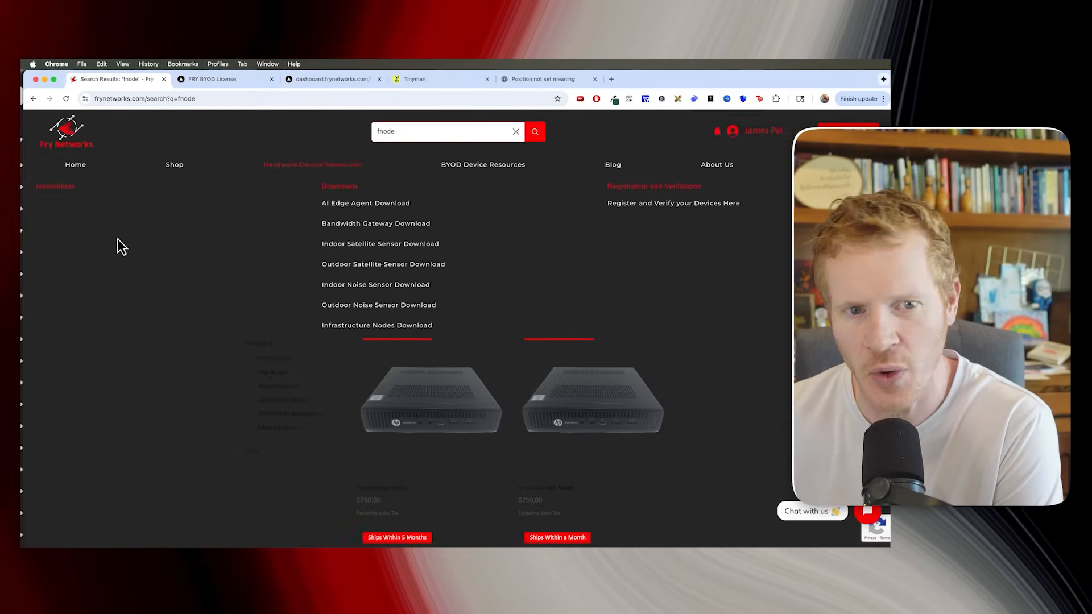
mouse_move(365, 202)
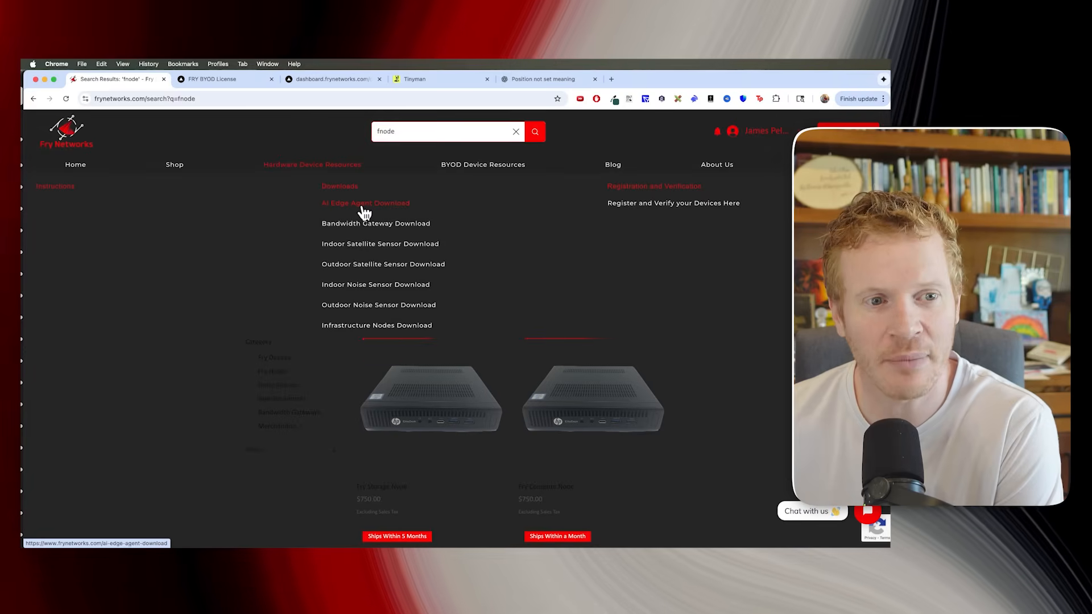
left_click(366, 203)
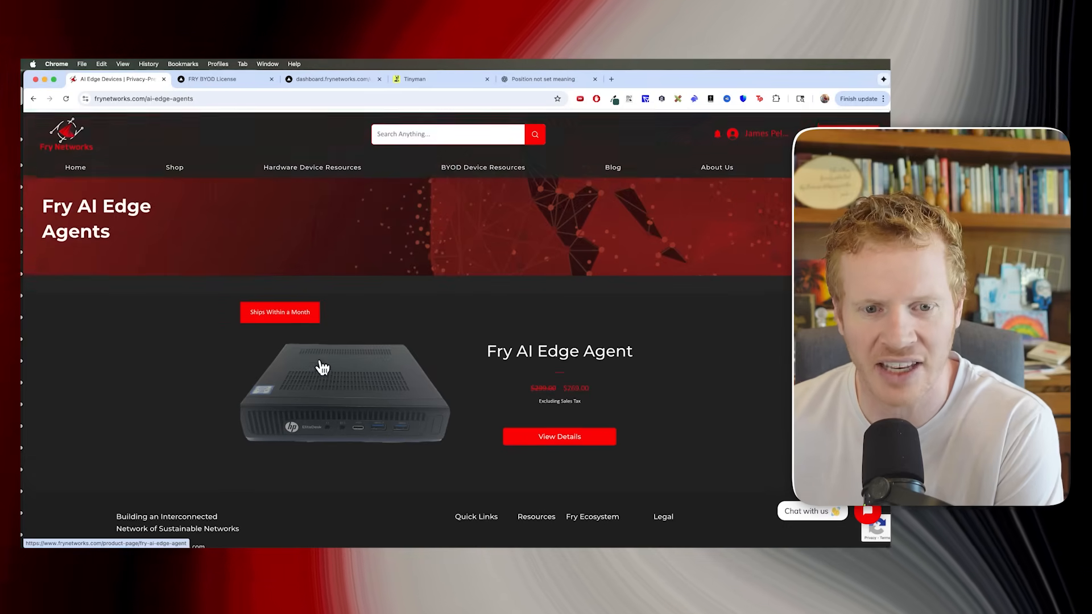
scroll("down", 3)
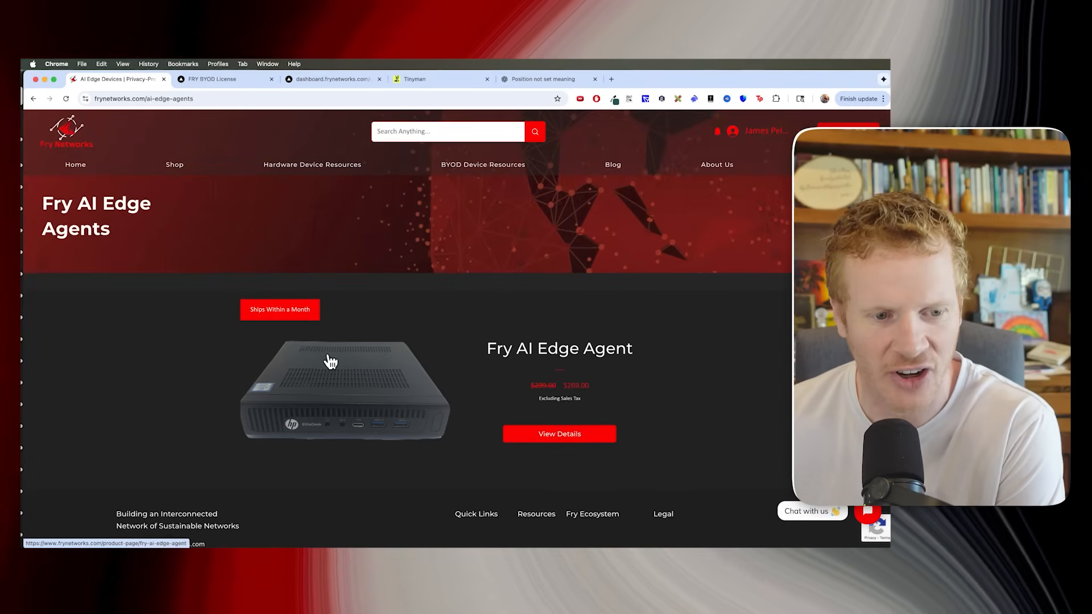
mouse_move(623, 370)
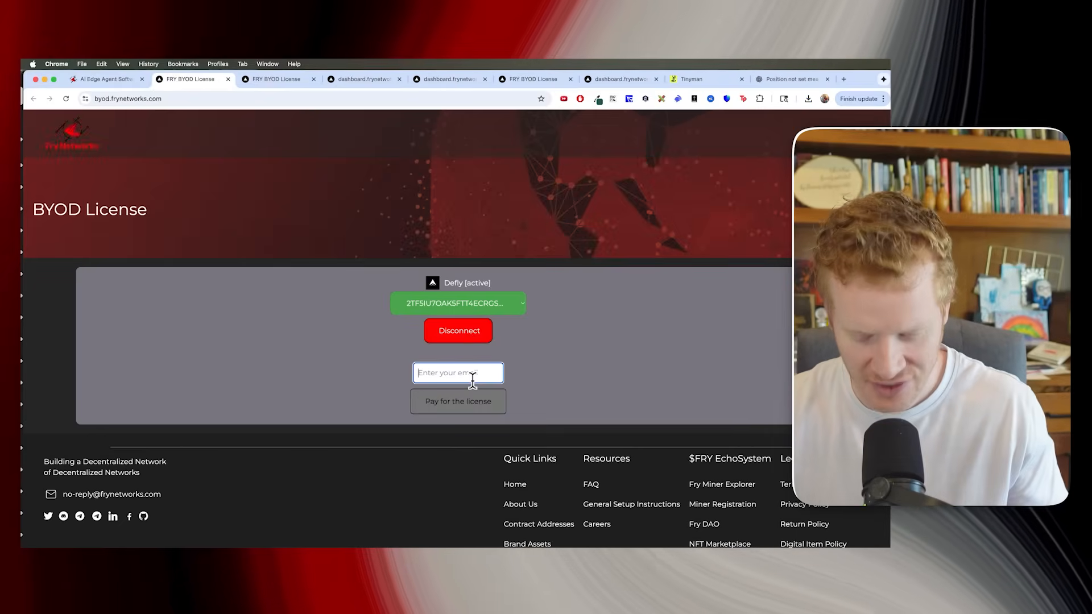
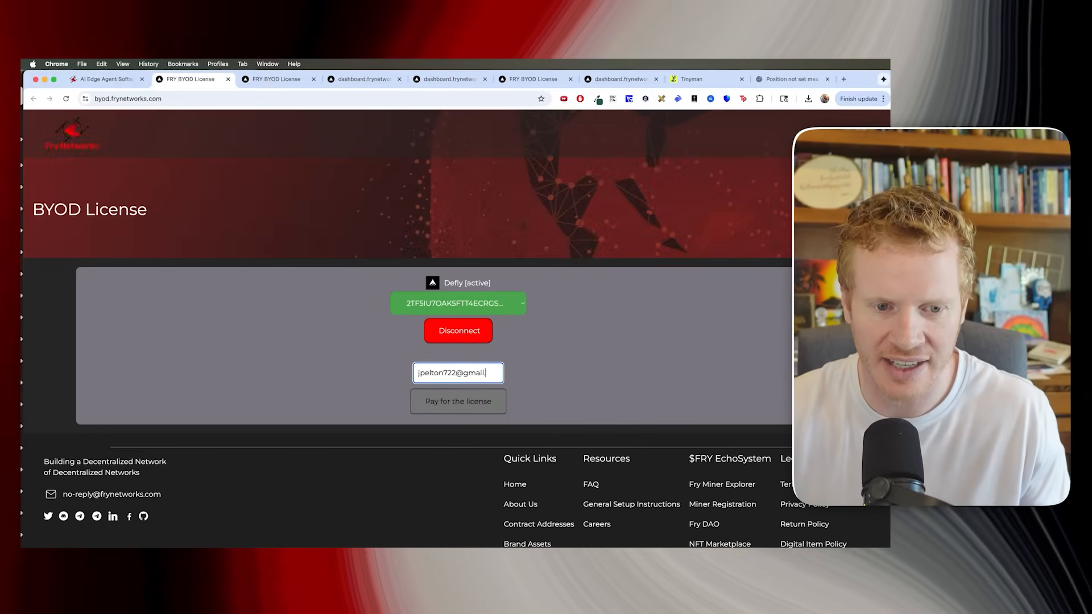
left_click(457, 401)
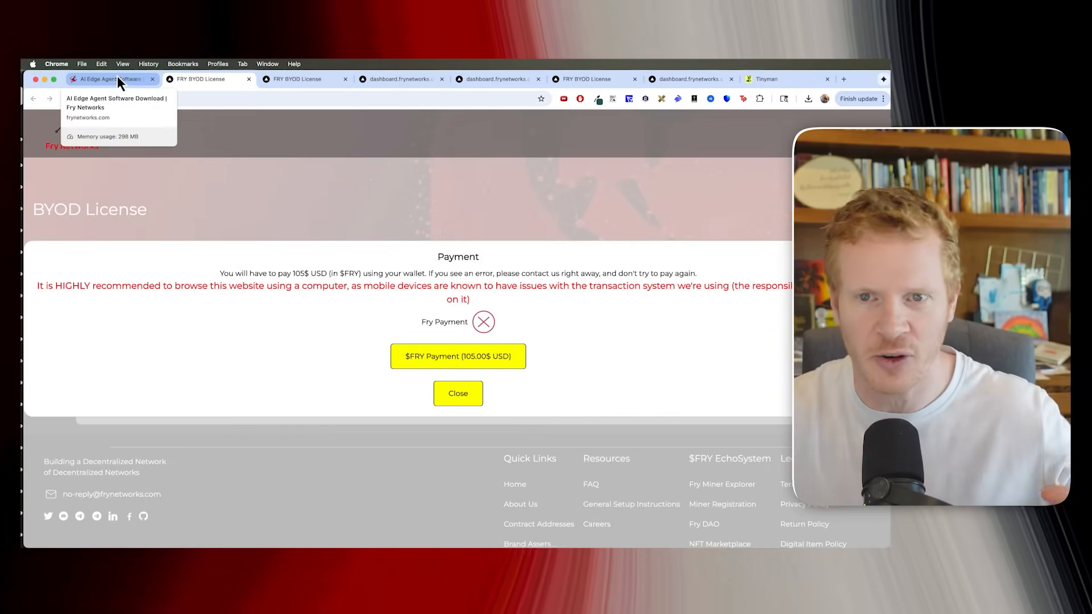
See the ALGO balance too low for another 559 FRY swap, then show the AI Edge Agent download page.
left_click(765, 78)
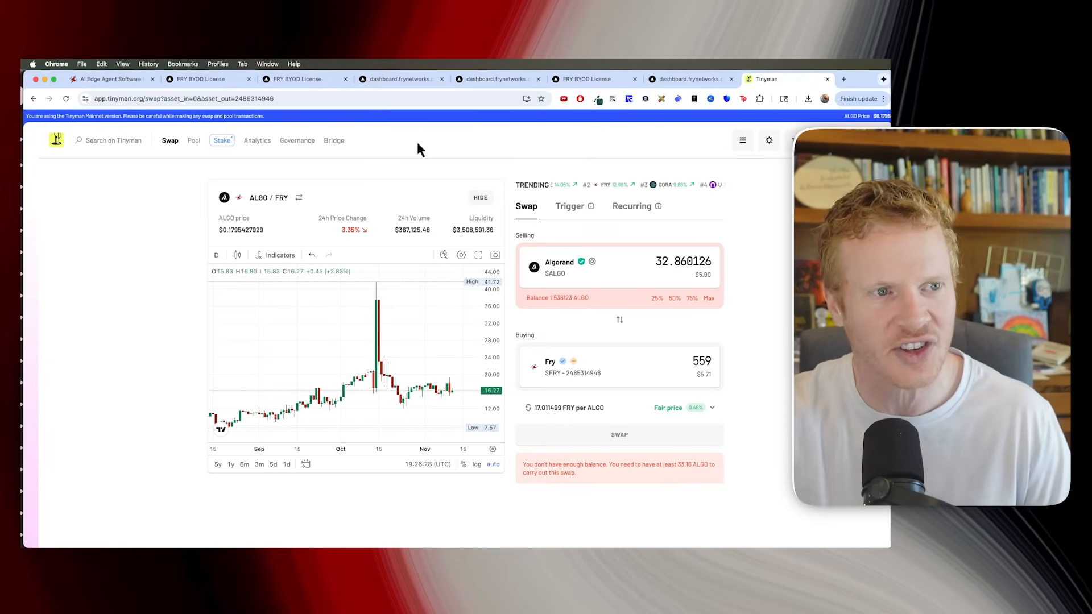
left_click(108, 78)
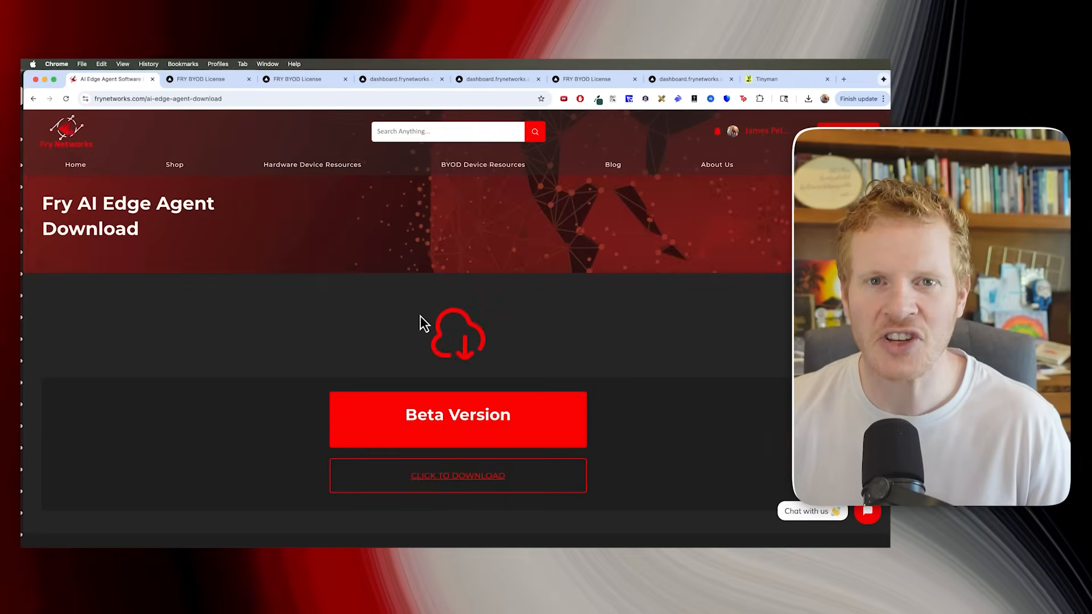